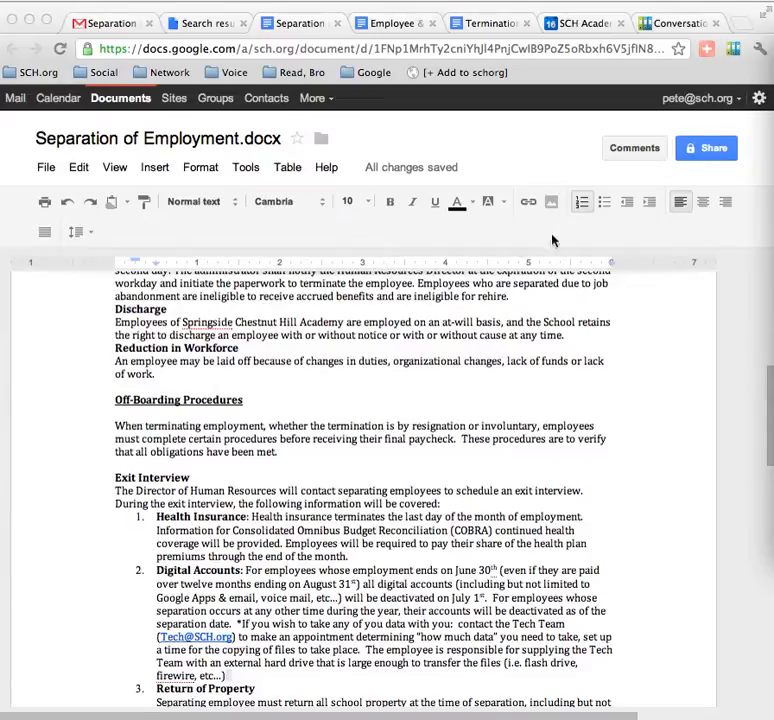
mouse_move(634, 148)
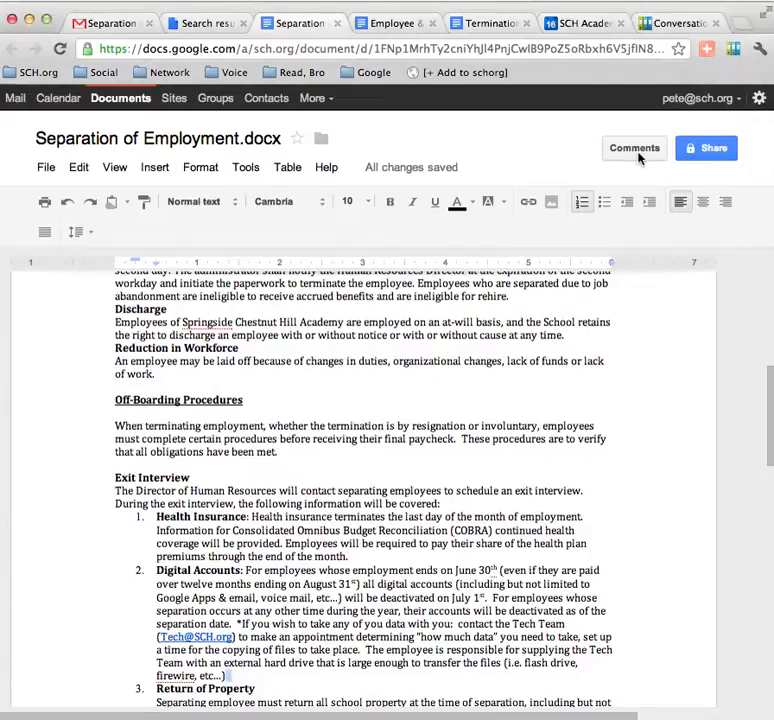
Enable 'Notify me of all new comments and replies on this document' with all options checked and confirm with OK.
left_click(634, 148)
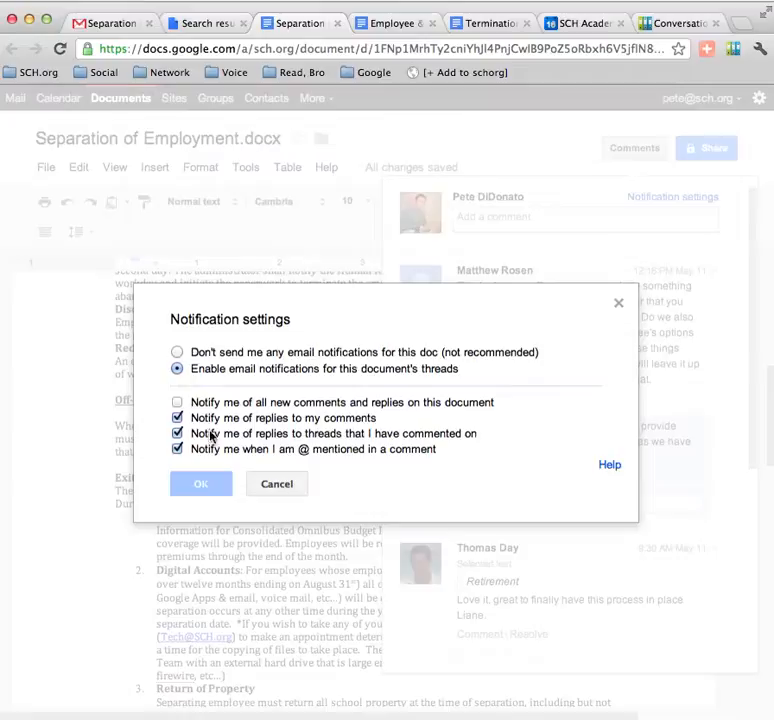
left_click(178, 418)
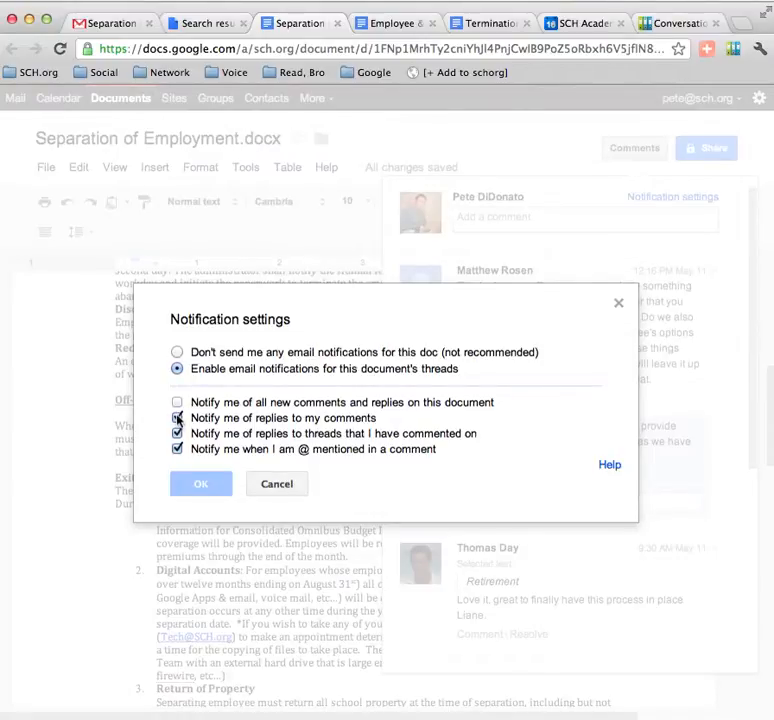
left_click(178, 418)
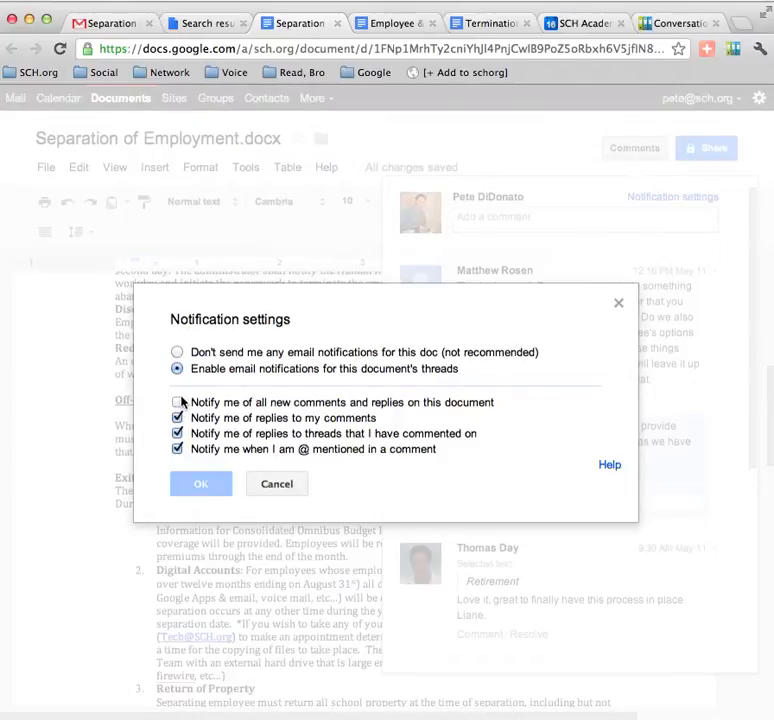
left_click(178, 402)
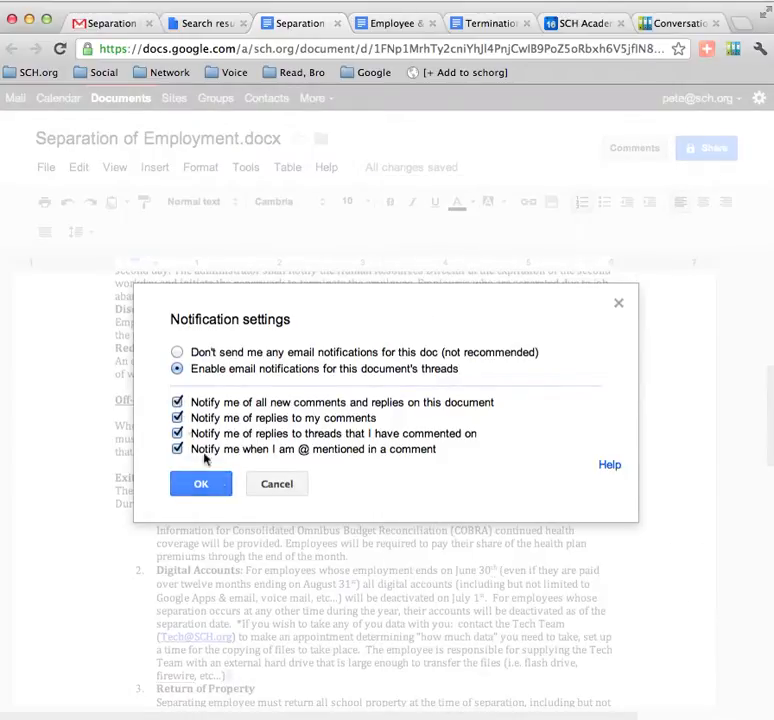
mouse_move(184, 432)
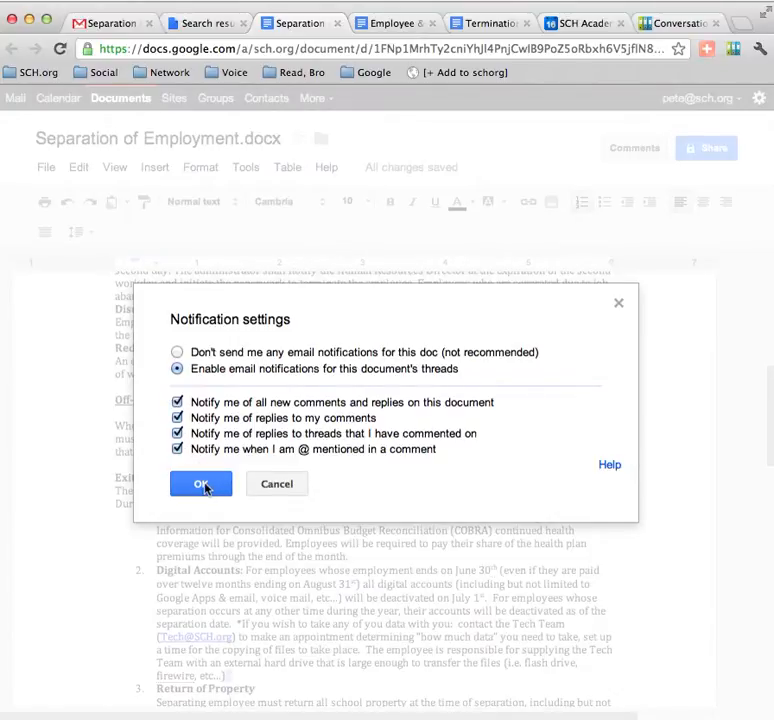
left_click(200, 484)
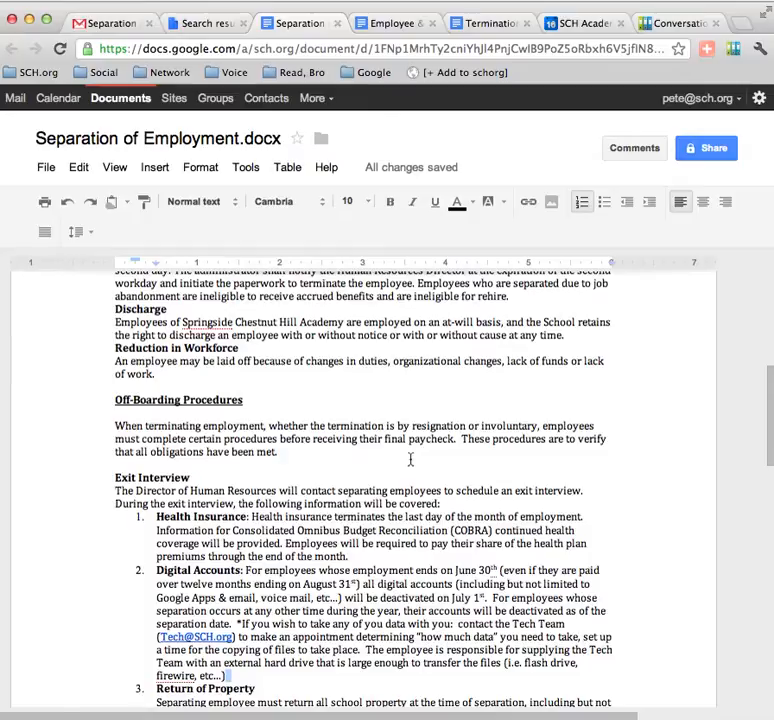
mouse_move(96, 124)
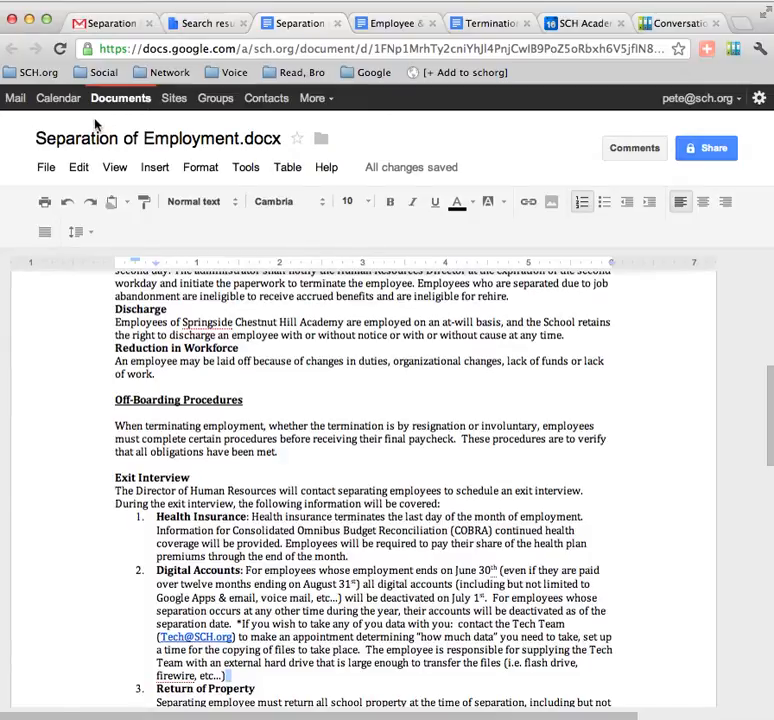